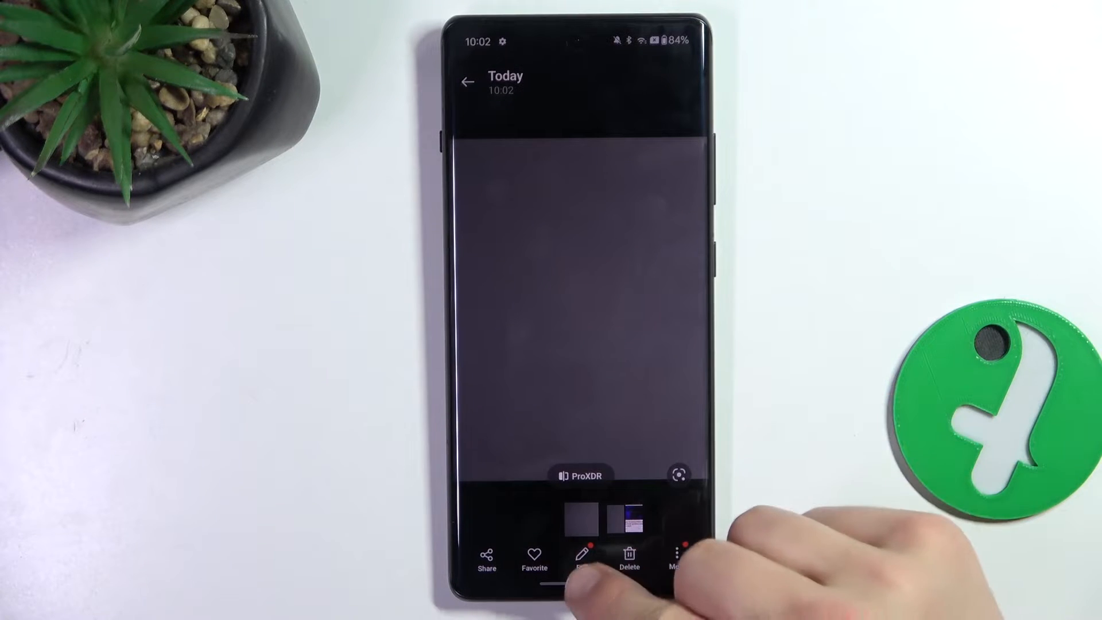
# Open the gray photo in the editor and accept losing ProXDR for it
pyautogui.click(580, 555)
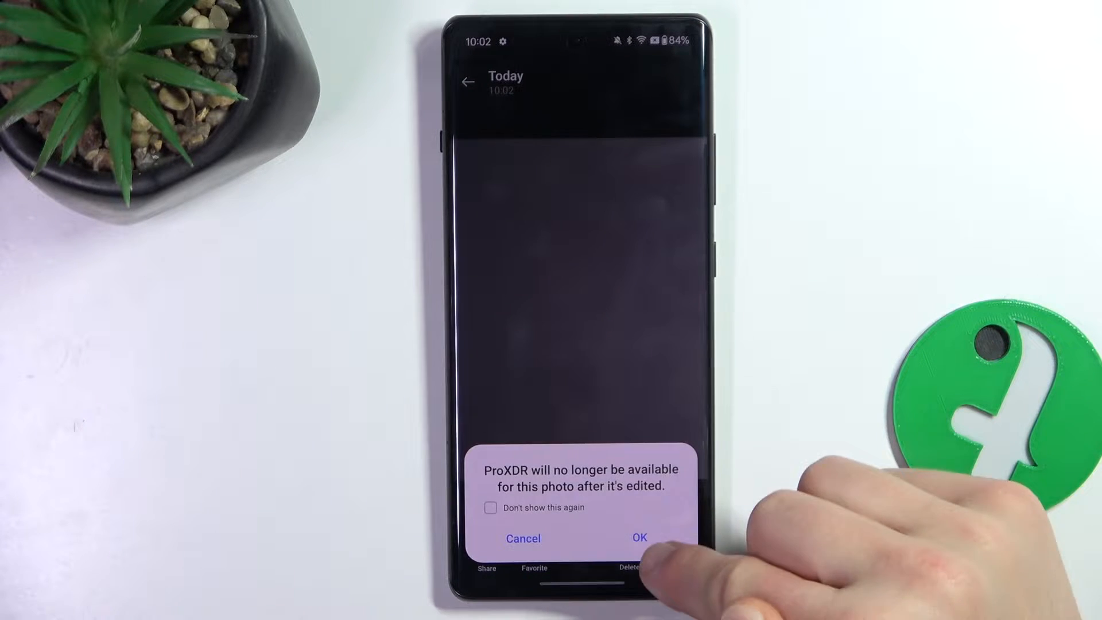
pyautogui.click(638, 538)
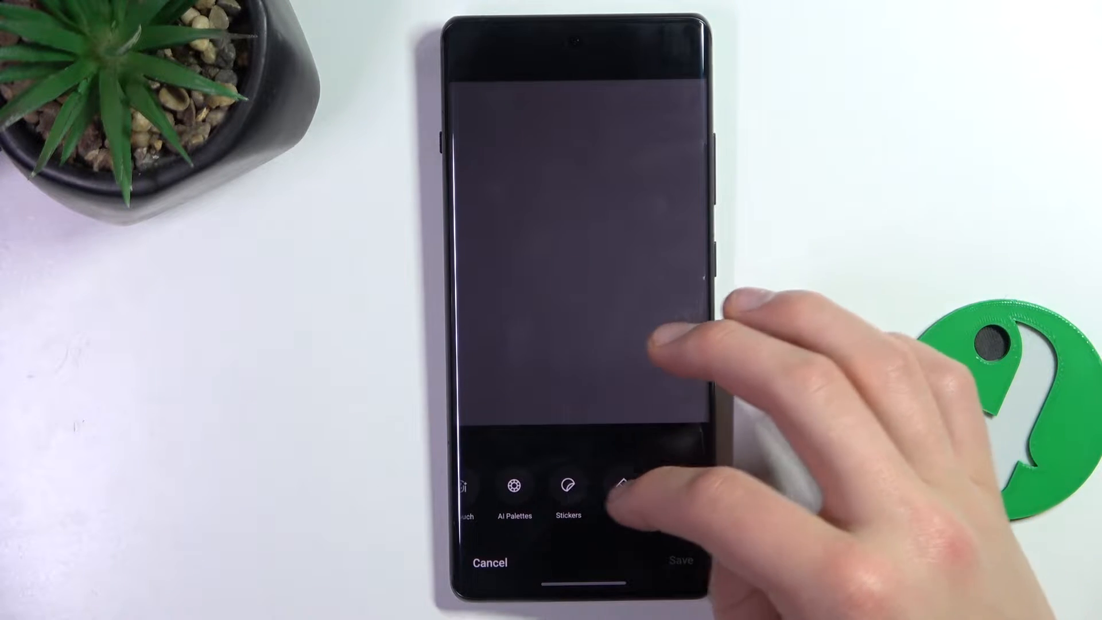
pyautogui.click(624, 485)
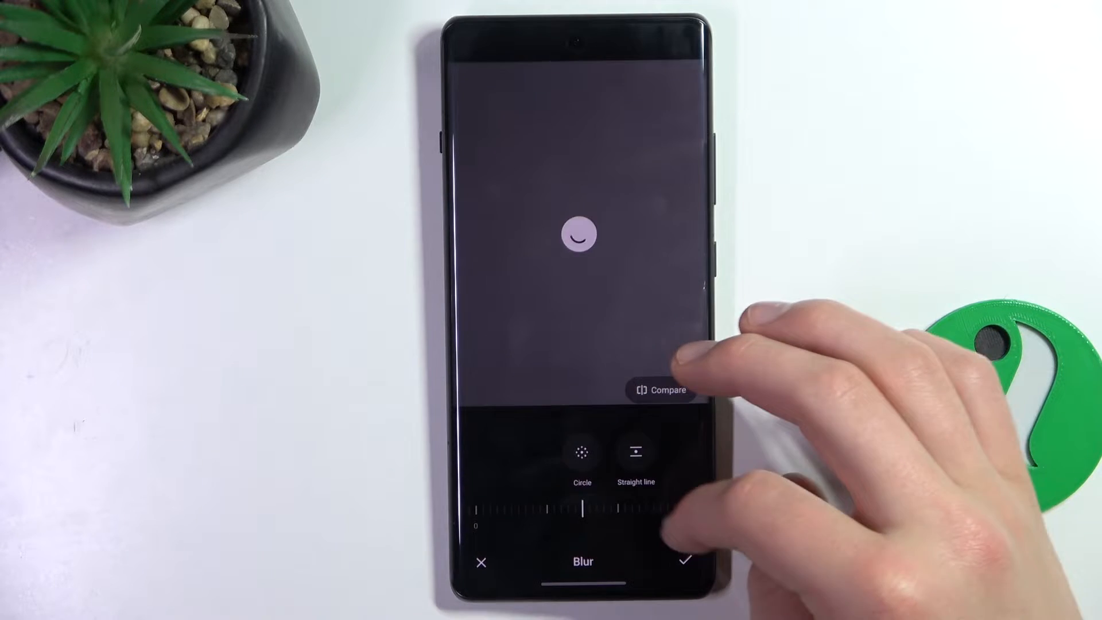
pyautogui.click(684, 561)
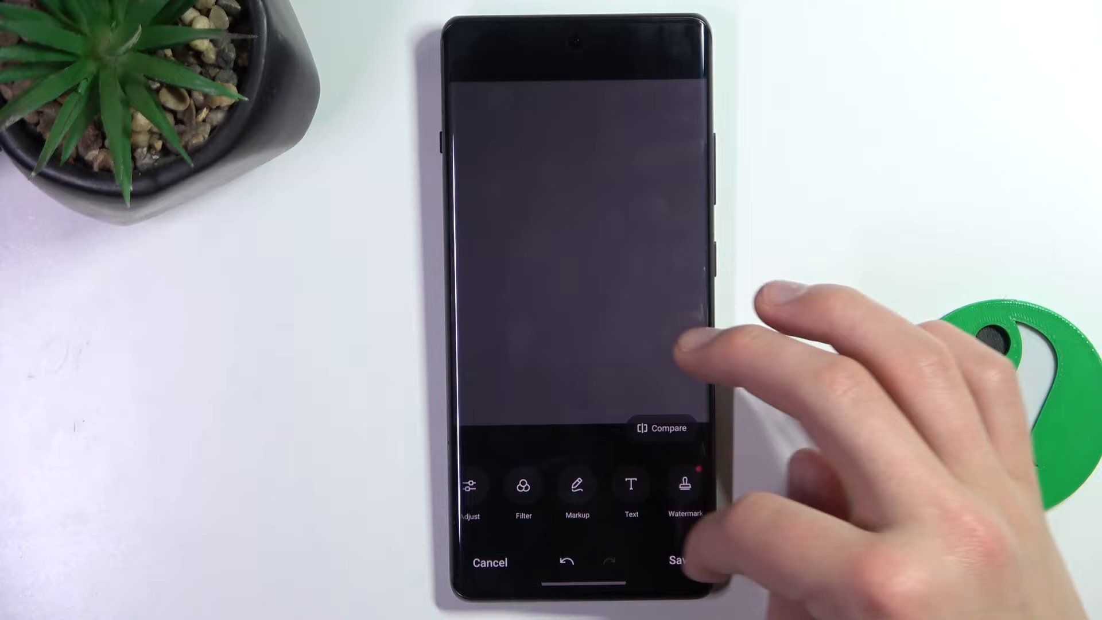
# Draw red freehand loops across the middle of the gray photo with Markup and keep them
pyautogui.click(629, 485)
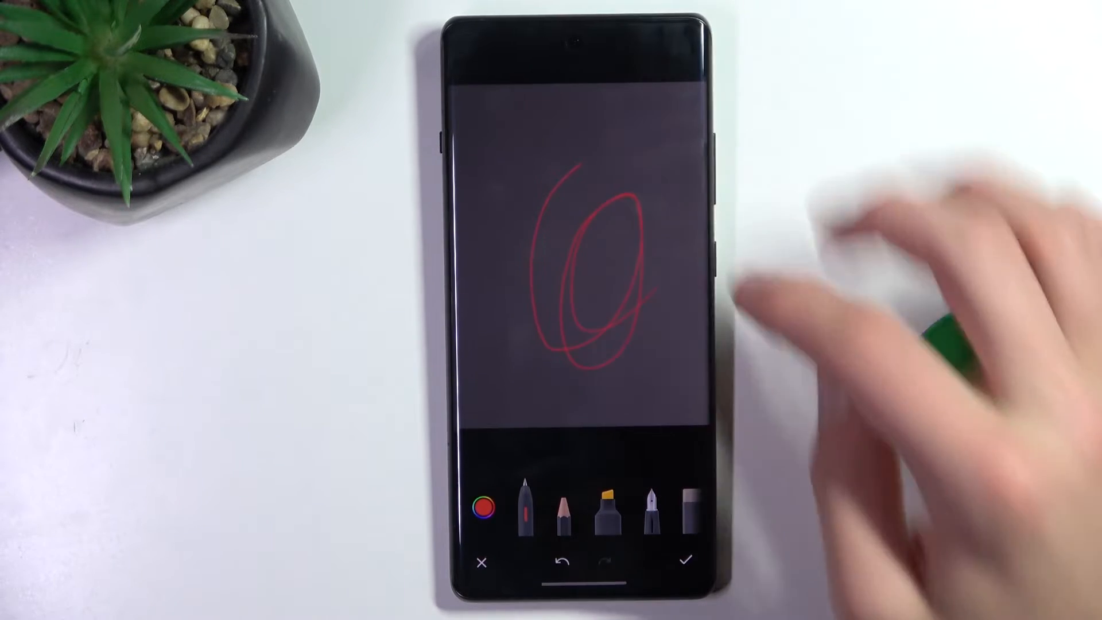
pyautogui.click(686, 560)
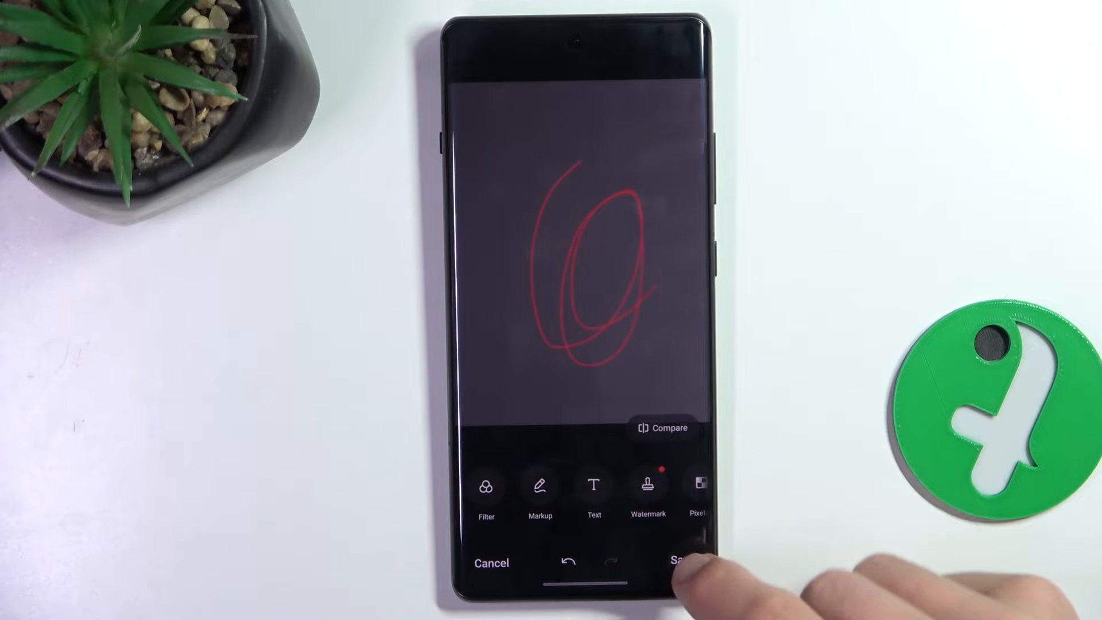
# Save the scribbled photo as a copy, keeping the original
pyautogui.click(678, 562)
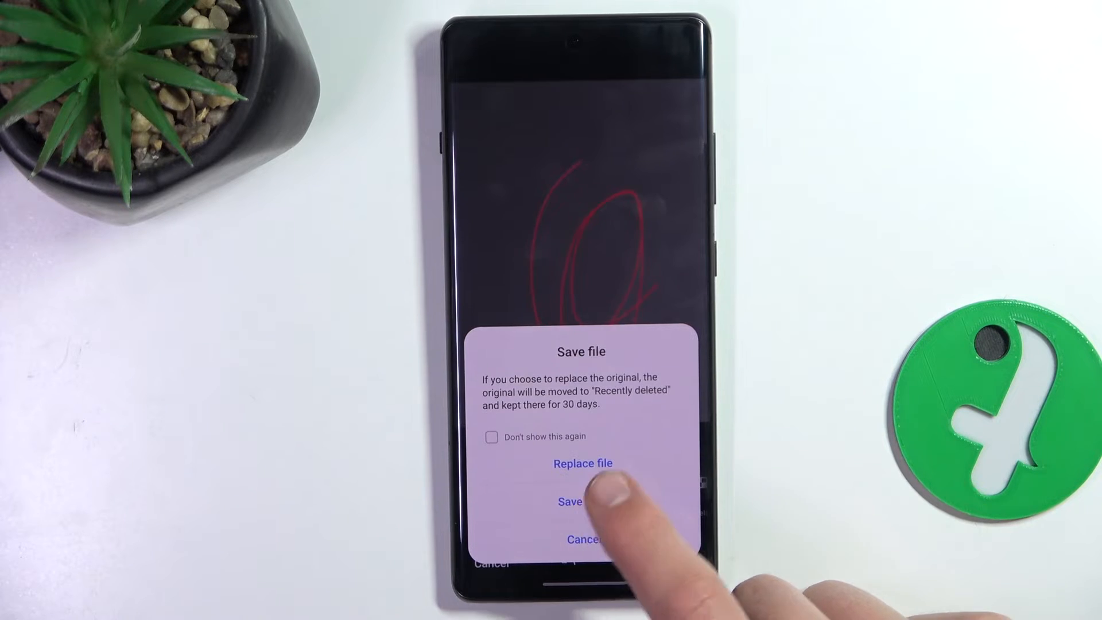
pyautogui.click(569, 501)
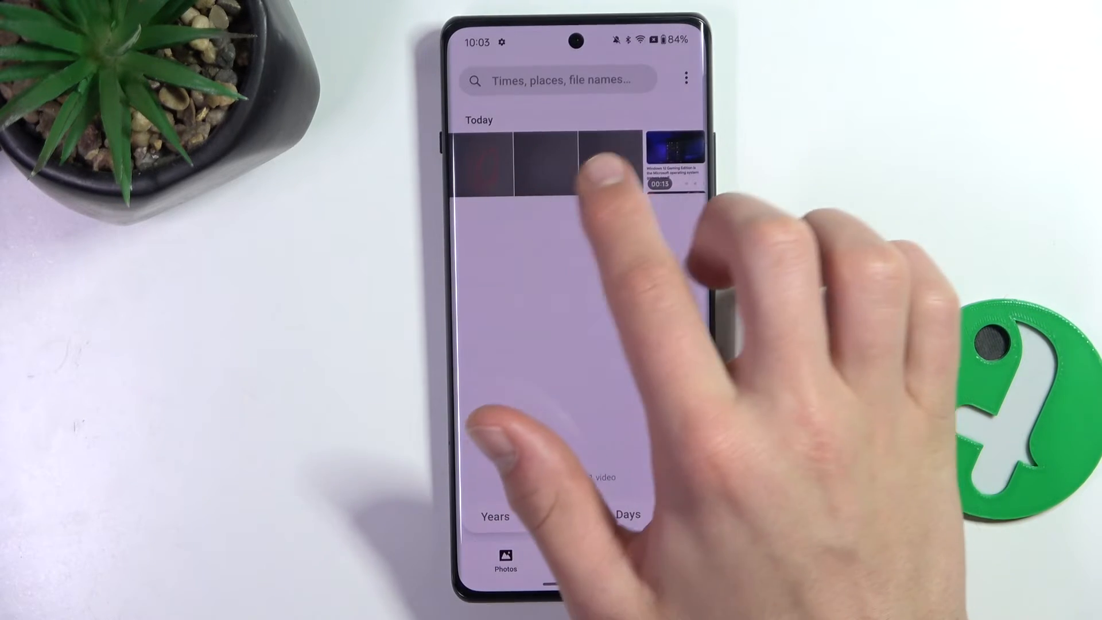